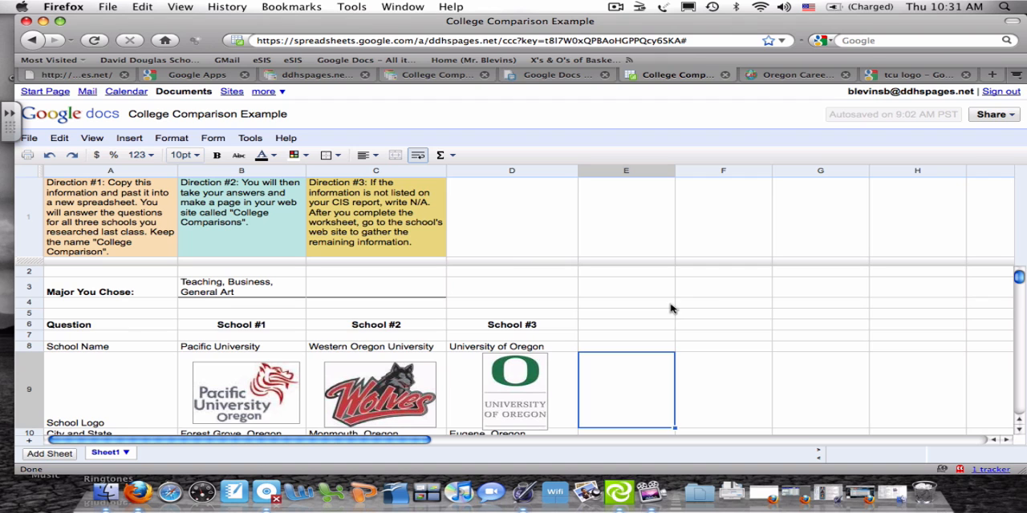
{"action": "mouse_move", "coordinate": [816, 197]}
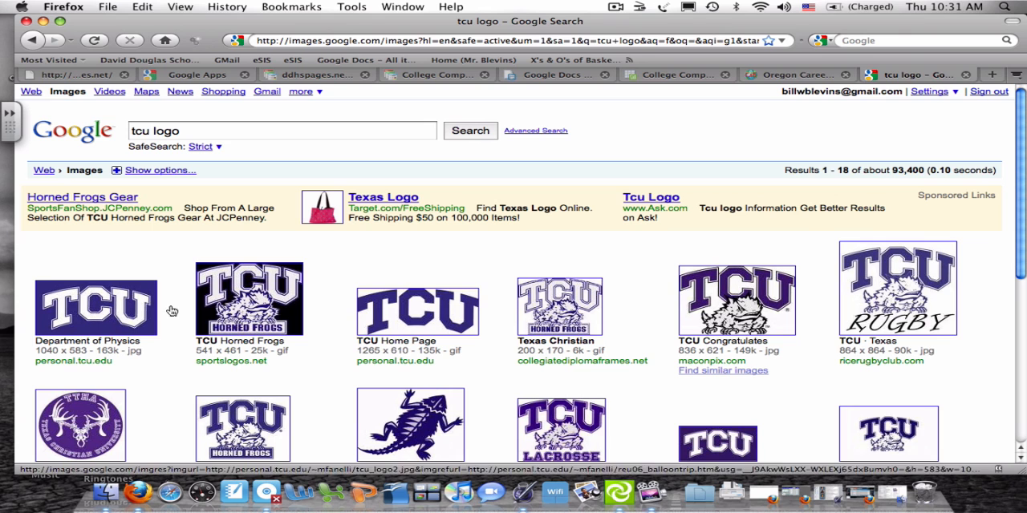
{"action": "mouse_move", "coordinate": [384, 285]}
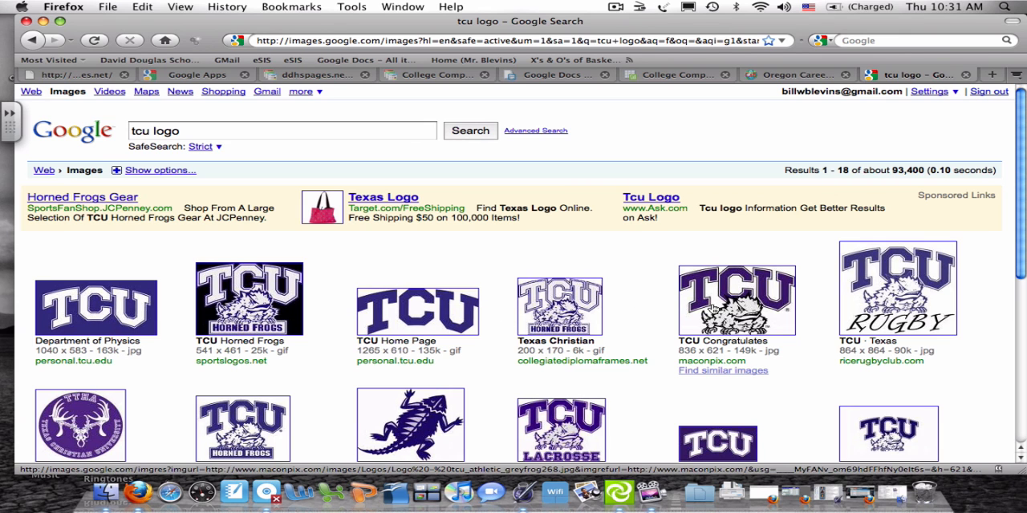
Copy the TCU Congratulations image's address and return to the College Comparison sheet.
{"action": "right_click", "coordinate": [736, 301]}
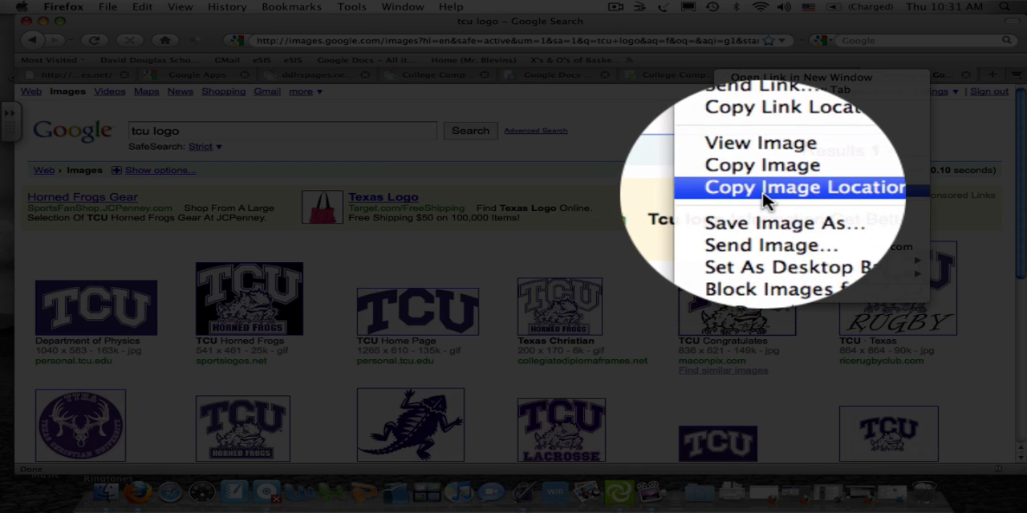
{"action": "left_click", "coordinate": [802, 186]}
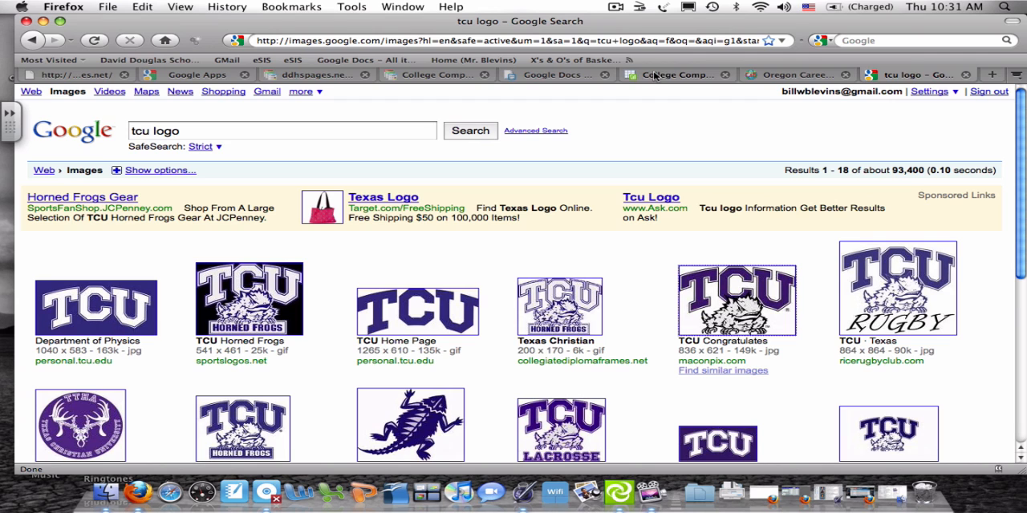
{"action": "left_click", "coordinate": [676, 74]}
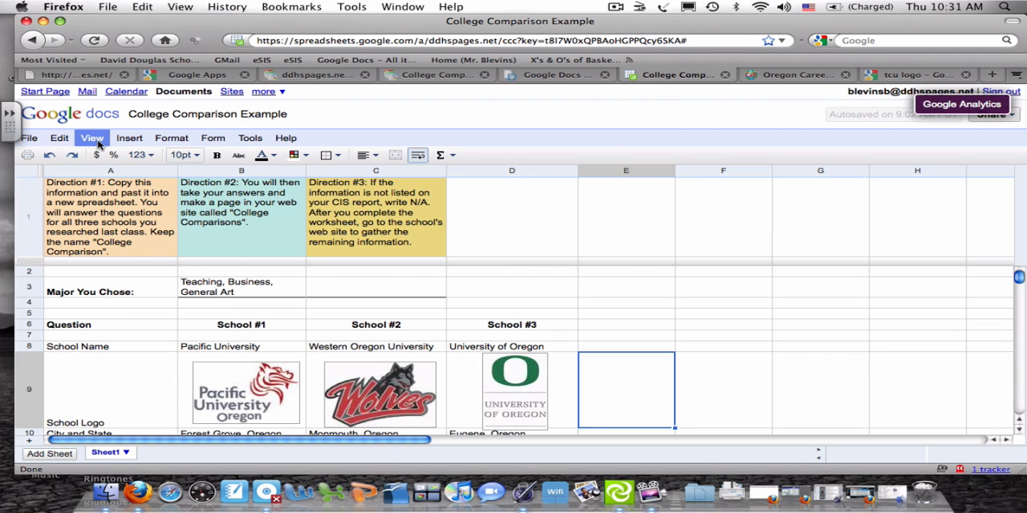
Insert the TCU logo as an image by pasting its copied URL.
{"action": "left_click", "coordinate": [129, 138]}
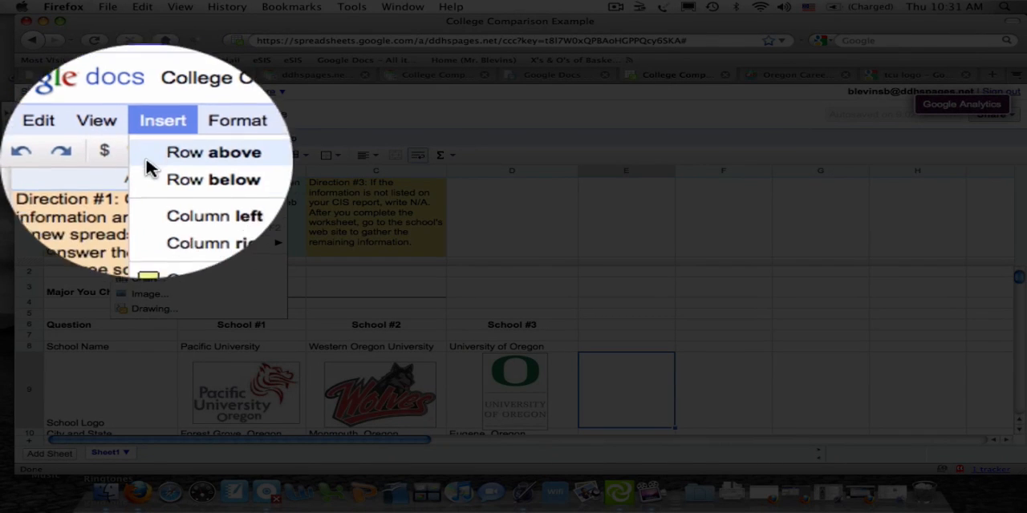
{"action": "left_click", "coordinate": [150, 294]}
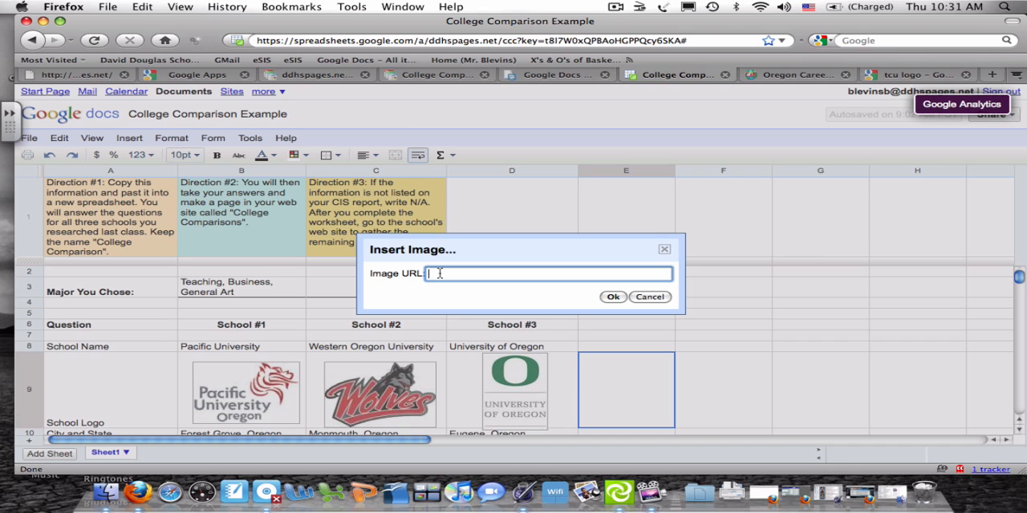
{"action": "key", "text": "ctrl+v"}
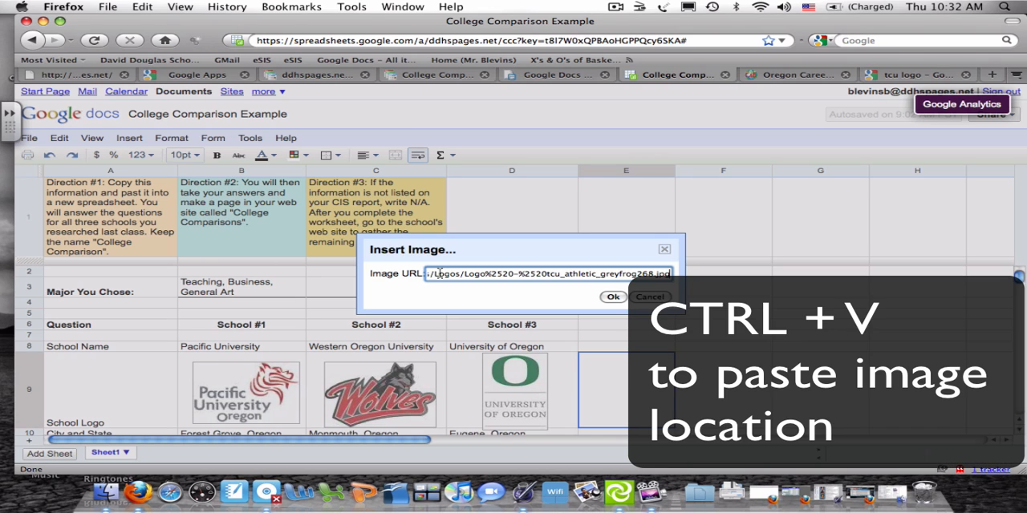
{"action": "left_click", "coordinate": [612, 297]}
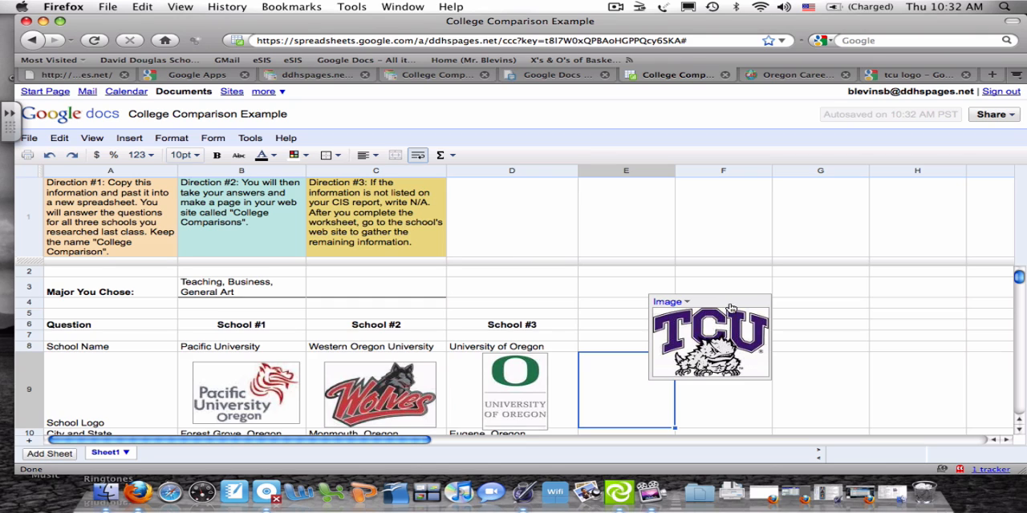
Move the TCU logo into cell E9 of the School Logo row, sized like the other logos.
{"action": "left_click_drag", "start_coordinate": [709, 337], "coordinate": [637, 390]}
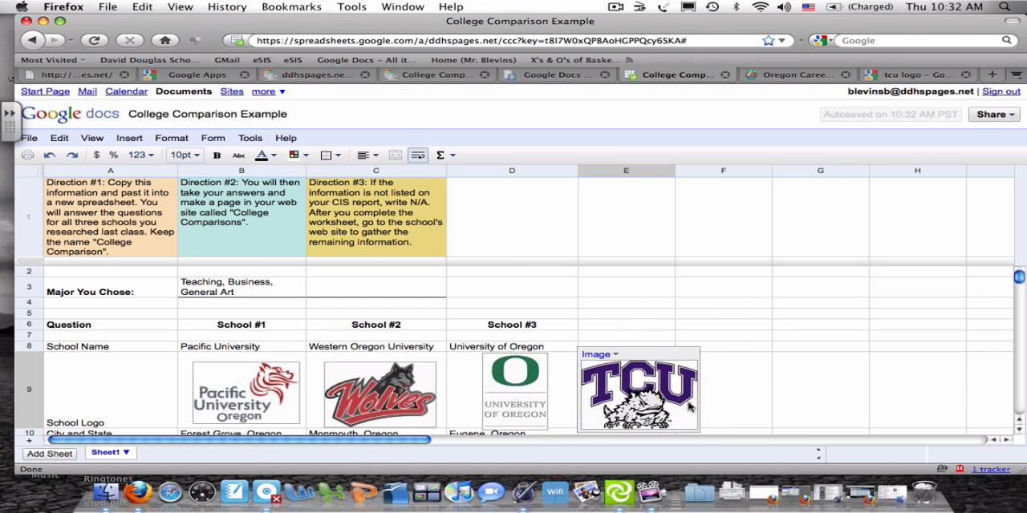
{"action": "mouse_move", "coordinate": [699, 435]}
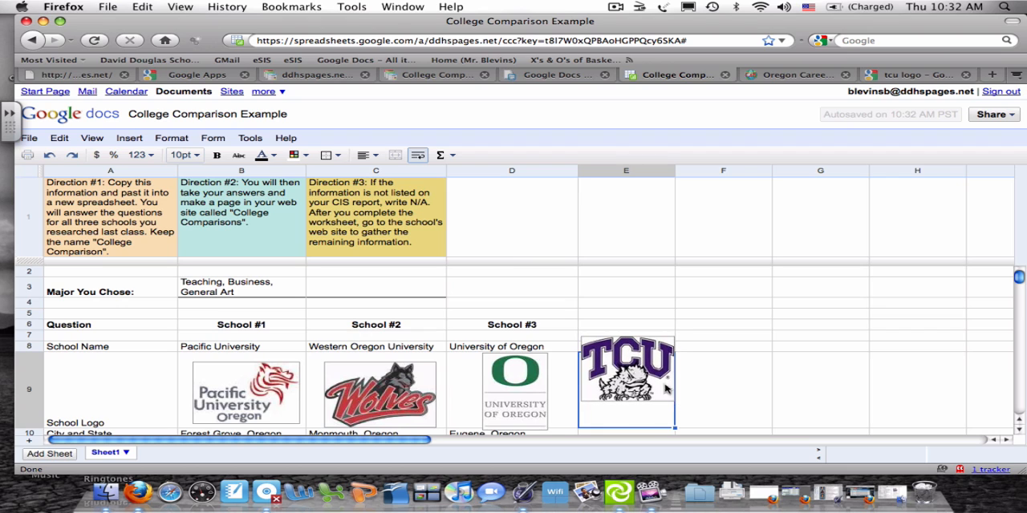
{"action": "left_click", "coordinate": [627, 369]}
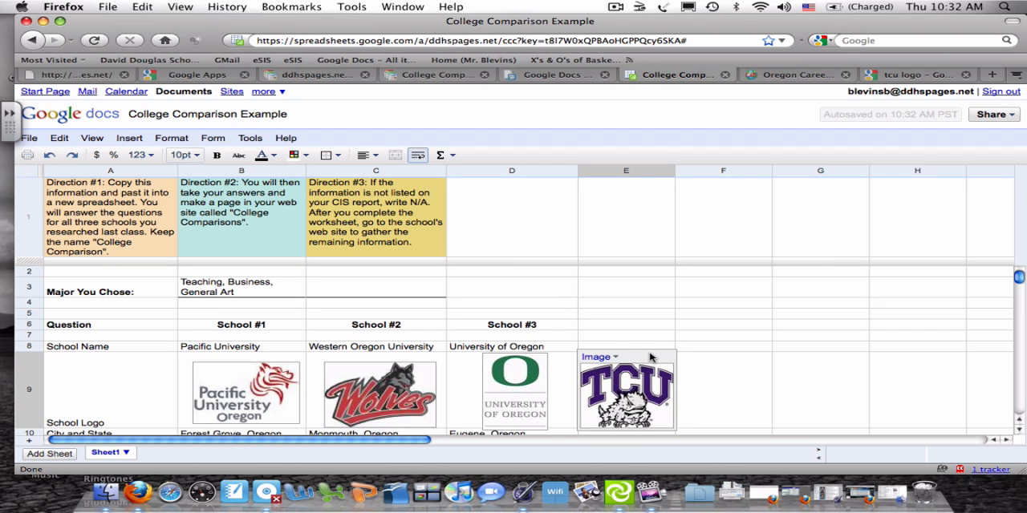
{"action": "left_click", "coordinate": [722, 335]}
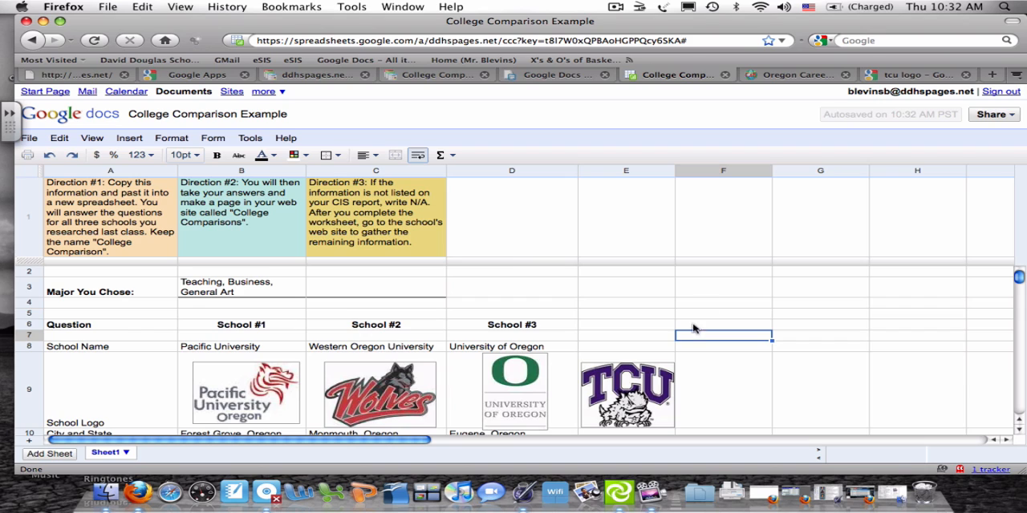